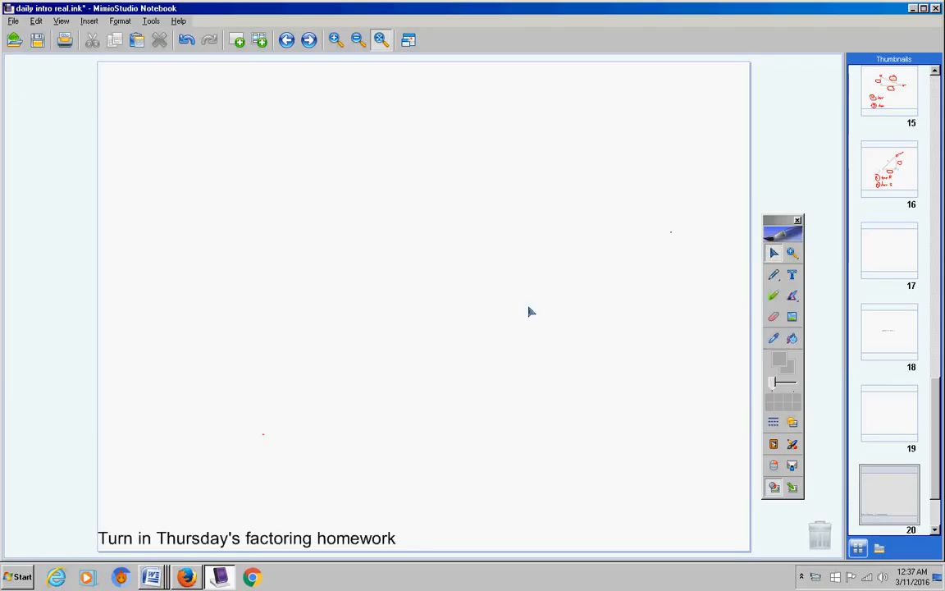
mouse_move(443, 509)
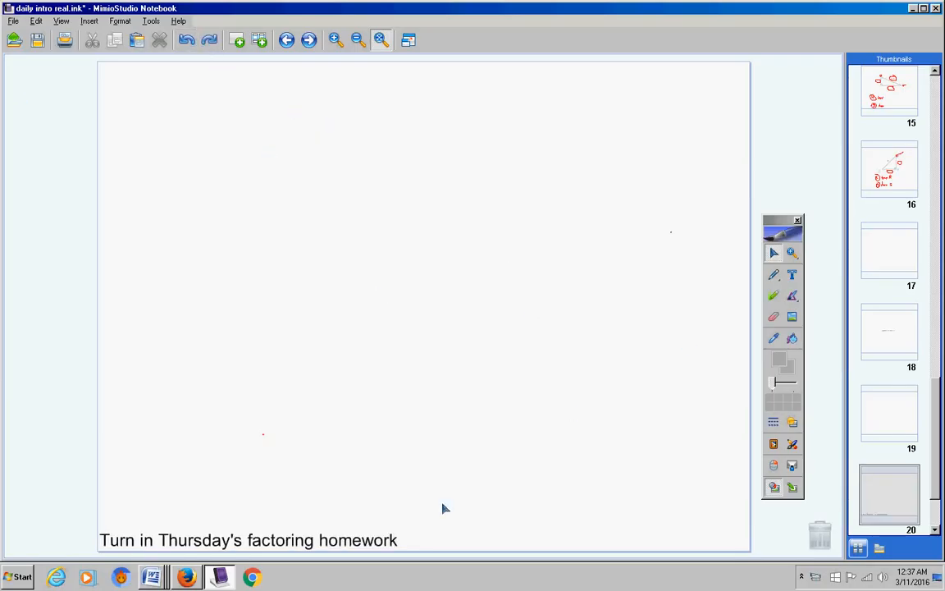
Add the line "Incompletes" beneath the Thursday factoring homework reminder.
left_click(249, 540)
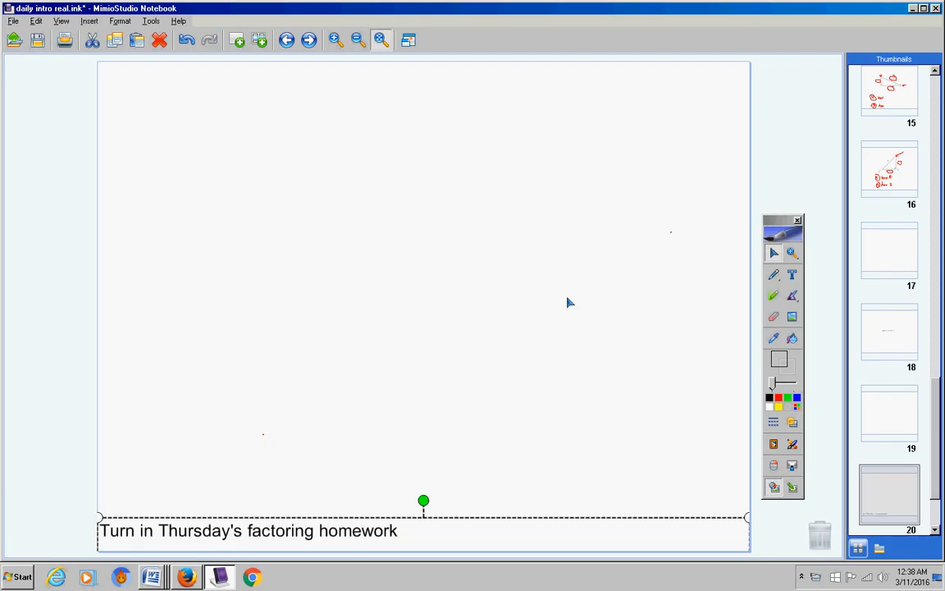
type("Incompletes")
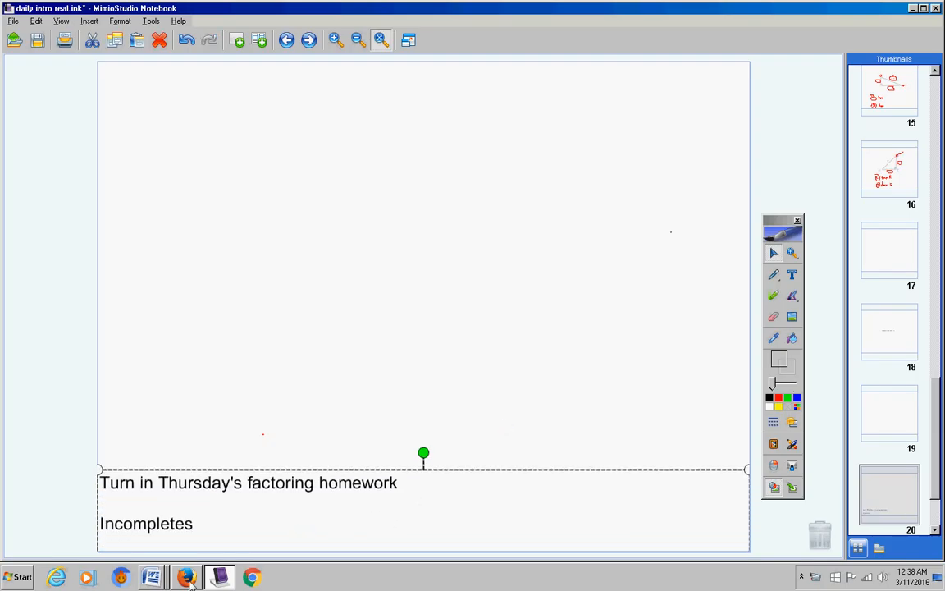
Switch to the Word incompletes document and clear the announcement lines above the ACT Test List.
left_click(150, 577)
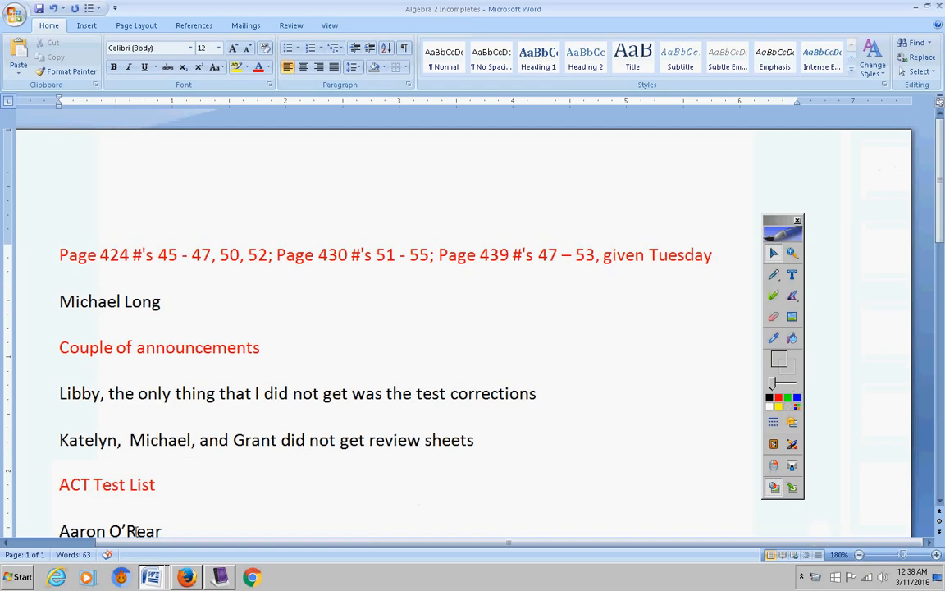
left_click(261, 348)
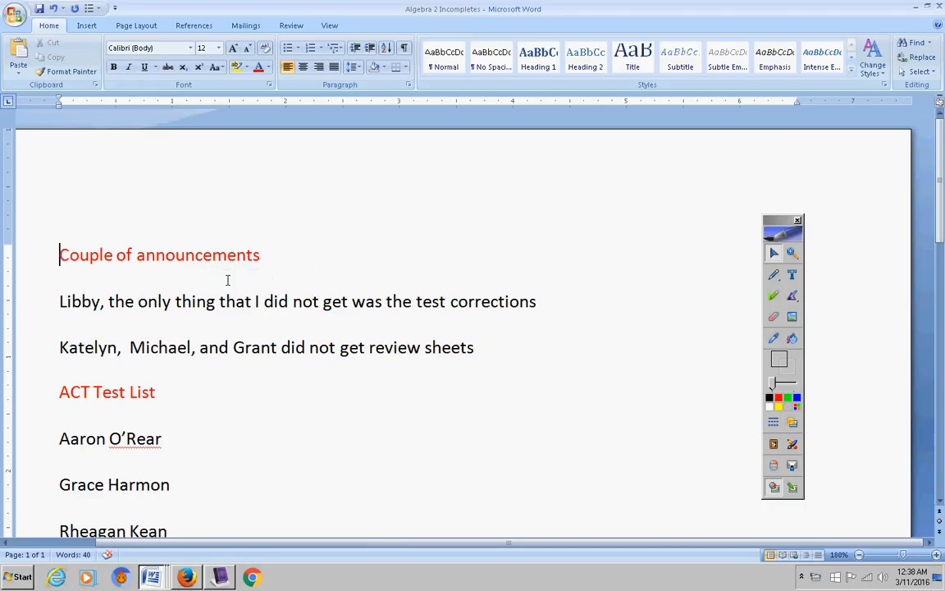
mouse_move(493, 302)
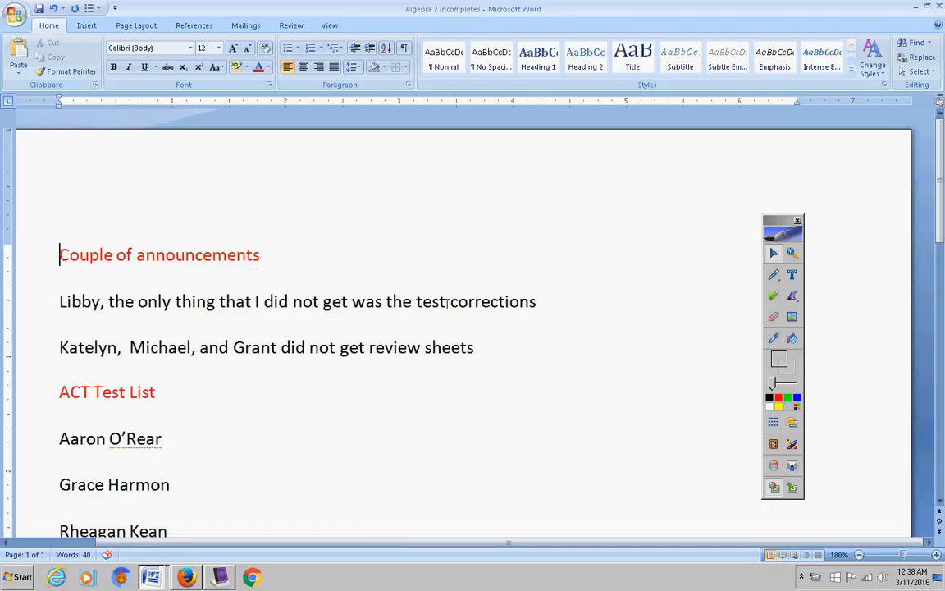
triple_click(159, 254)
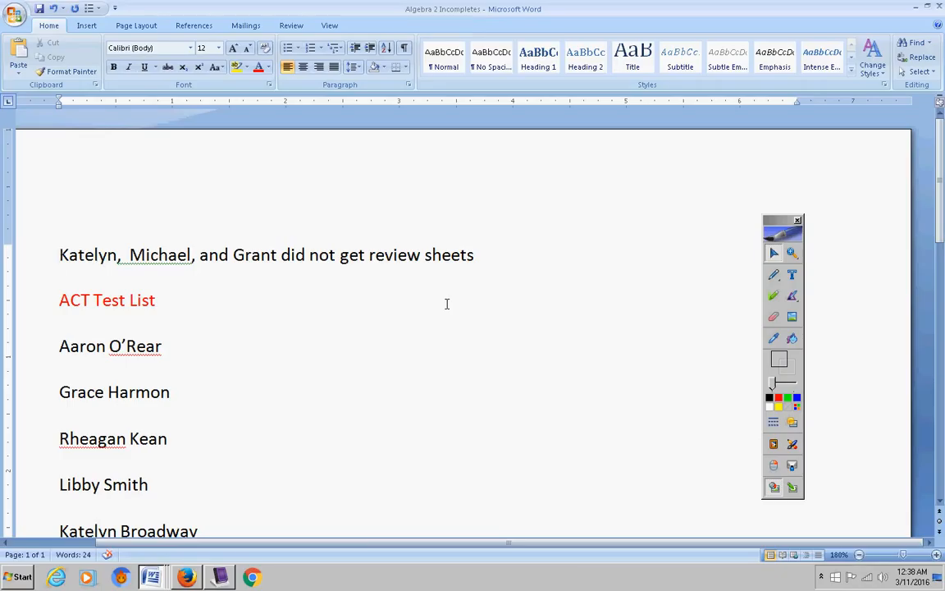
left_click(60, 254)
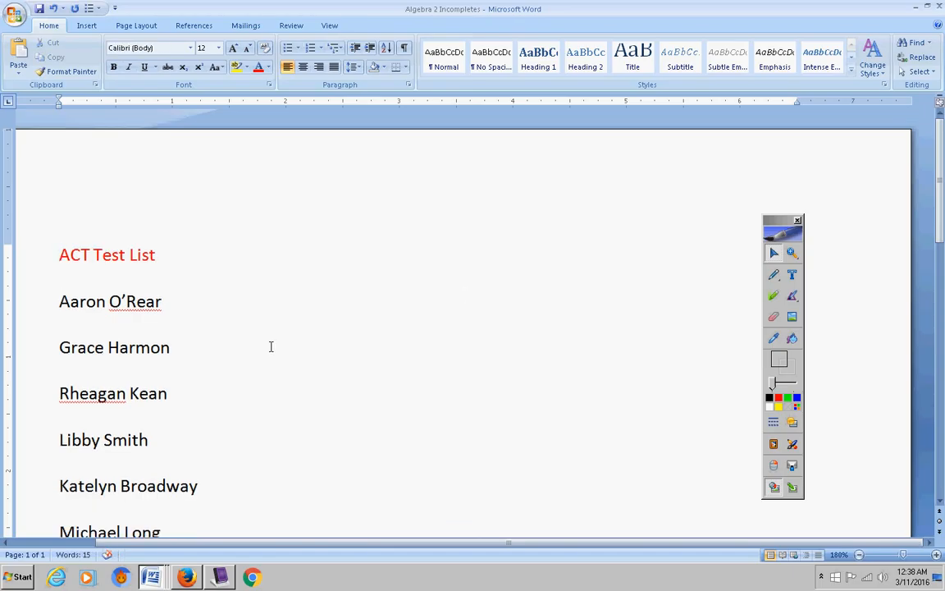
Review the ACT Test List names one by one in the Word document.
scroll("up", 3)
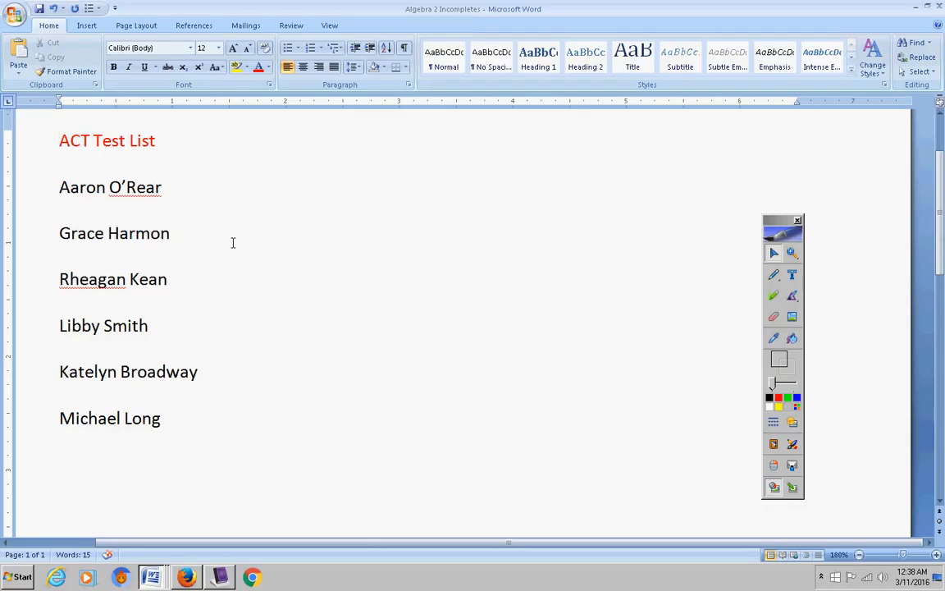
left_click(59, 141)
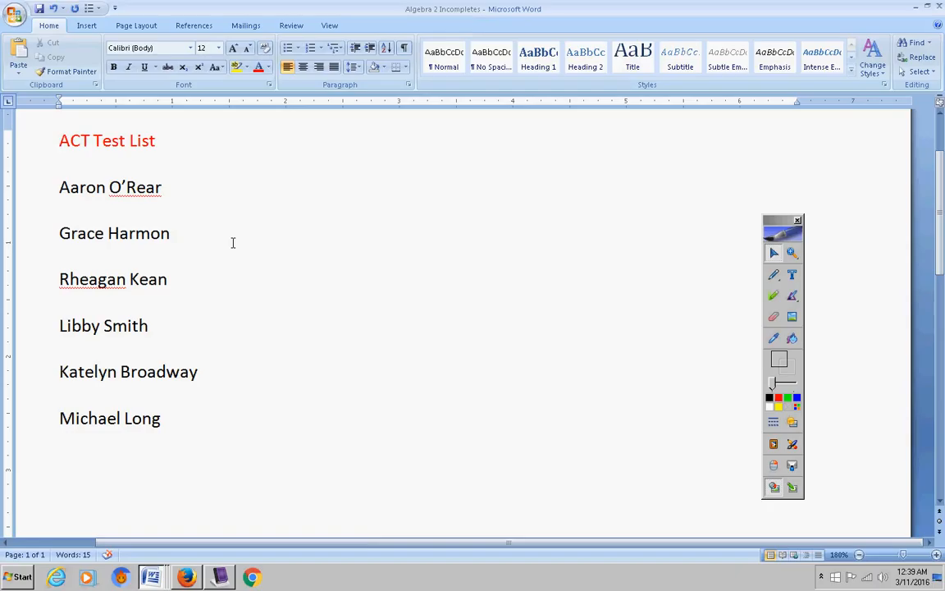
left_click(60, 141)
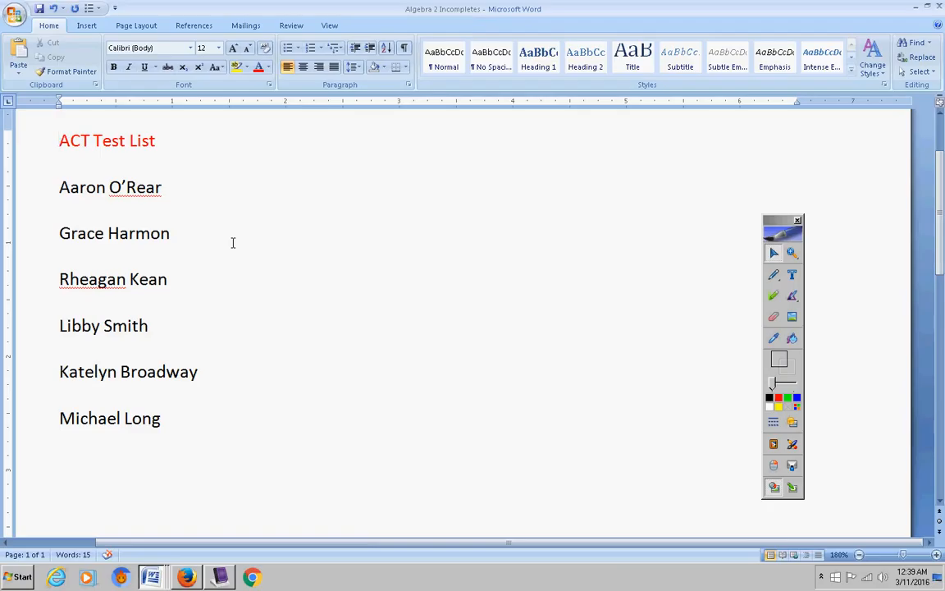
left_click(59, 141)
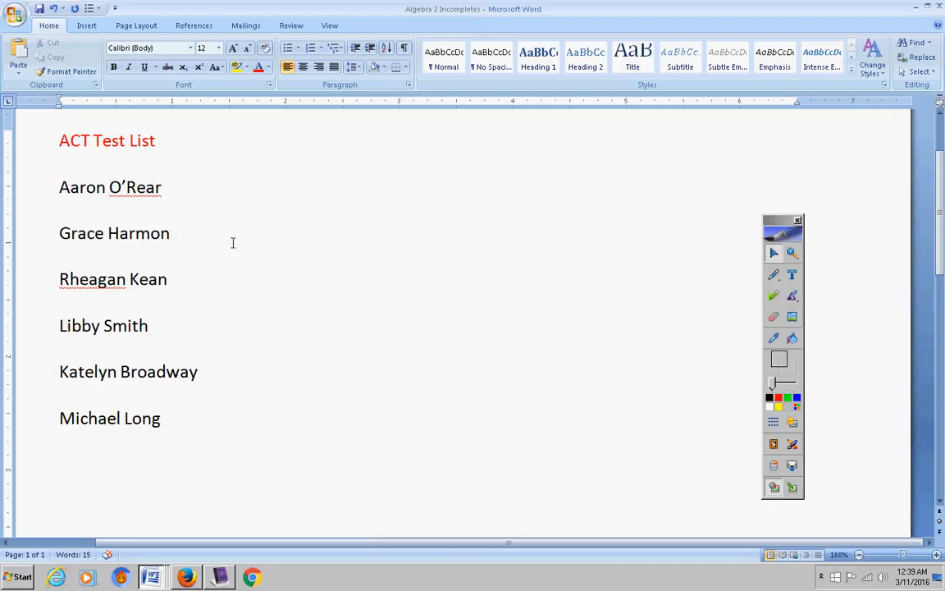
left_click(59, 141)
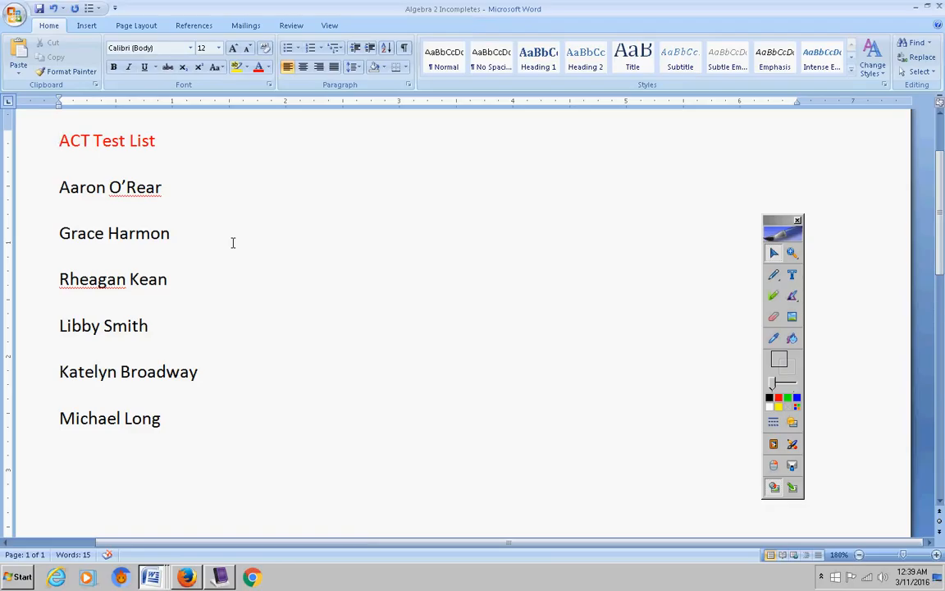
left_click(59, 142)
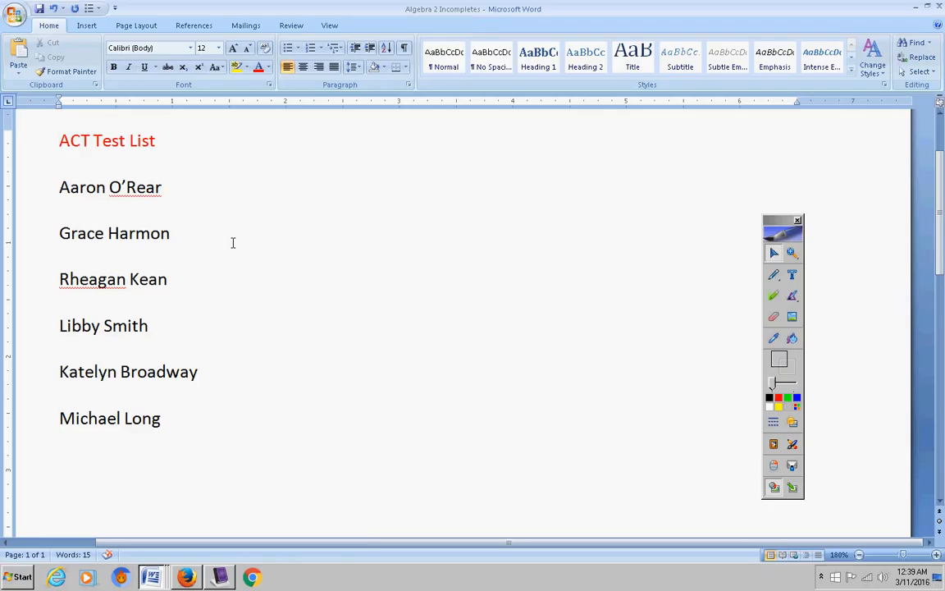
left_click(59, 141)
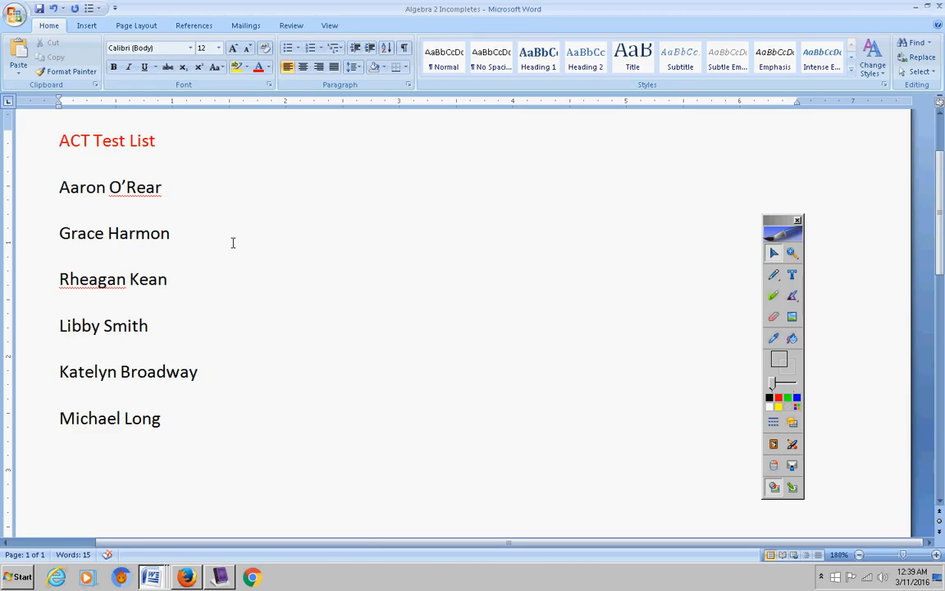
Return to the class intro page in MimioStudio Notebook.
left_click(220, 577)
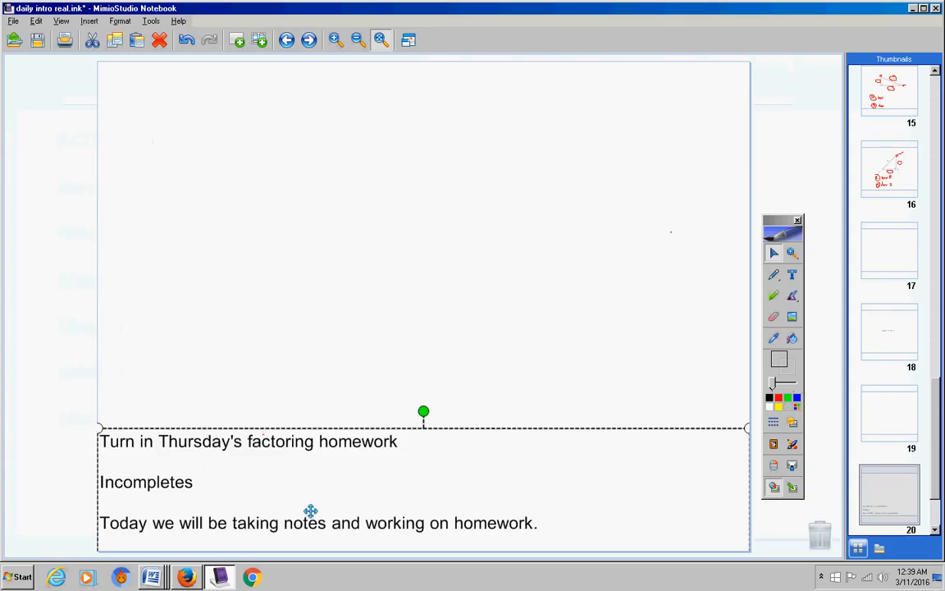
Slide the note up to reveal the video description and the two teaching video titles.
left_click_drag(424, 412, 423, 328)
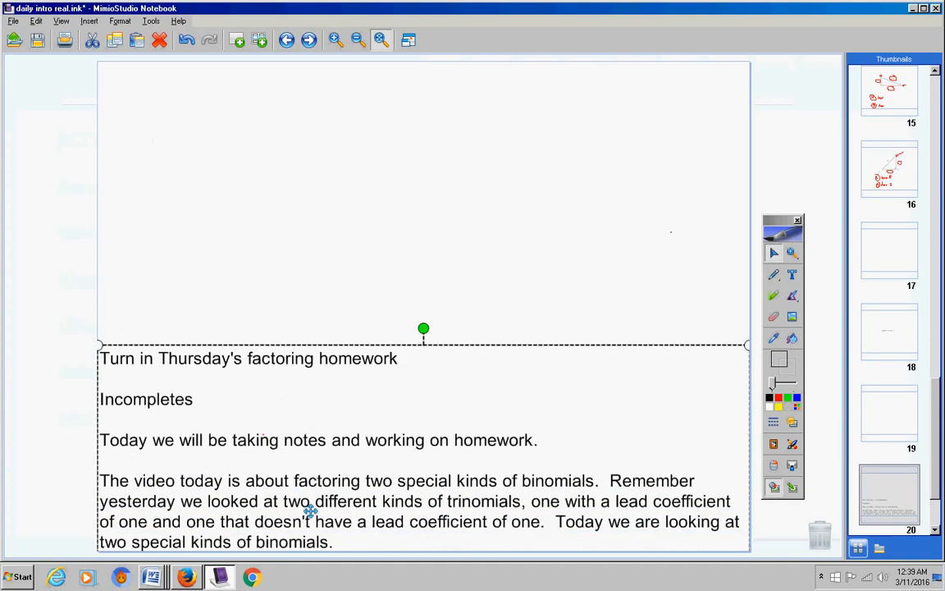
left_click_drag(423, 328, 423, 312)
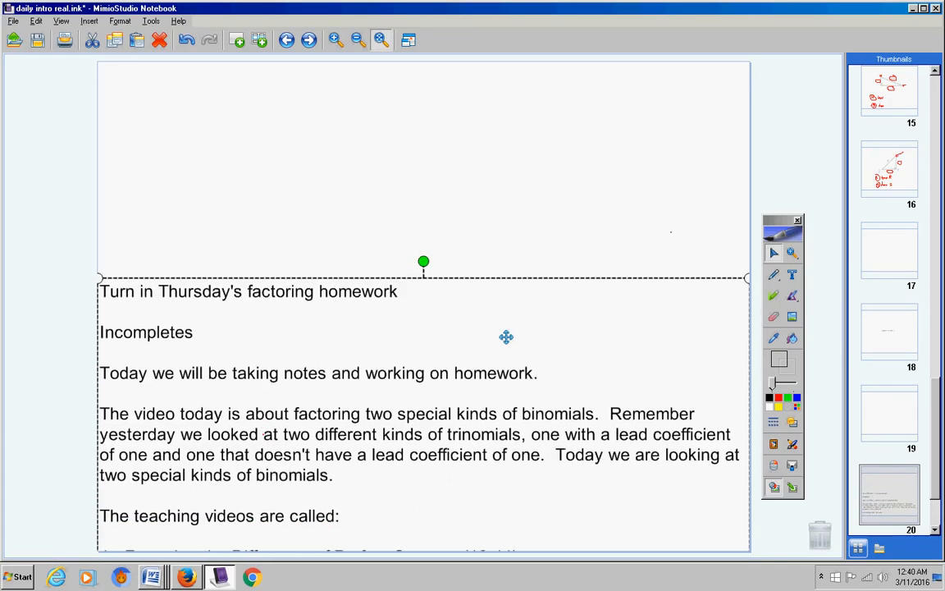
left_click_drag(424, 261, 424, 184)
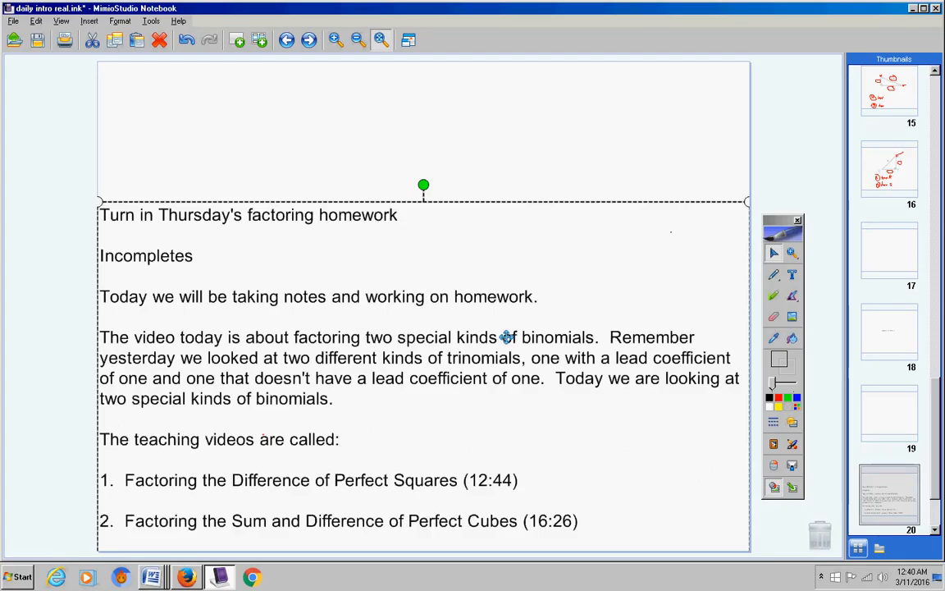
Reveal today's homework note, the help video name and the quiz #17 stats lines.
left_click_drag(423, 184, 423, 169)
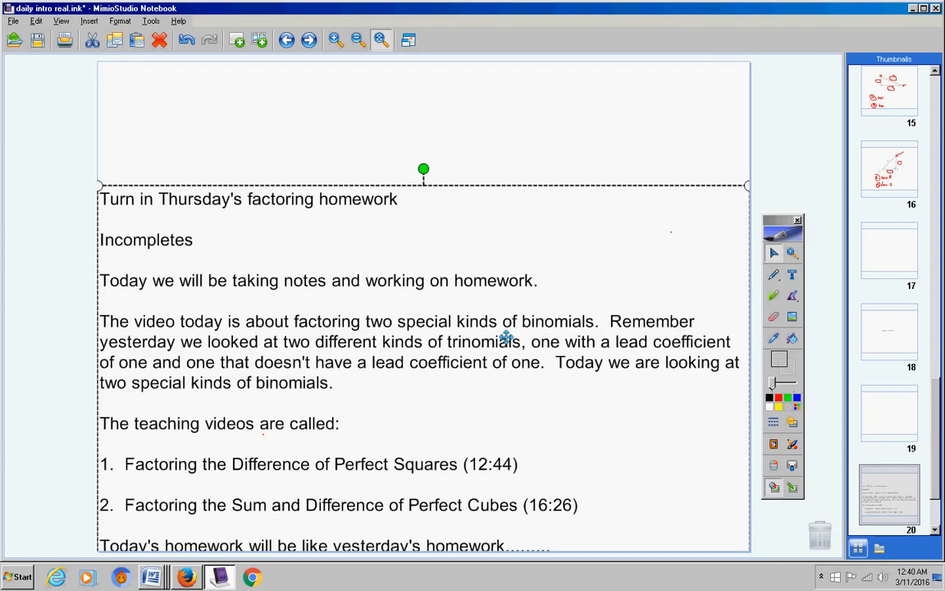
left_click_drag(423, 169, 423, 125)
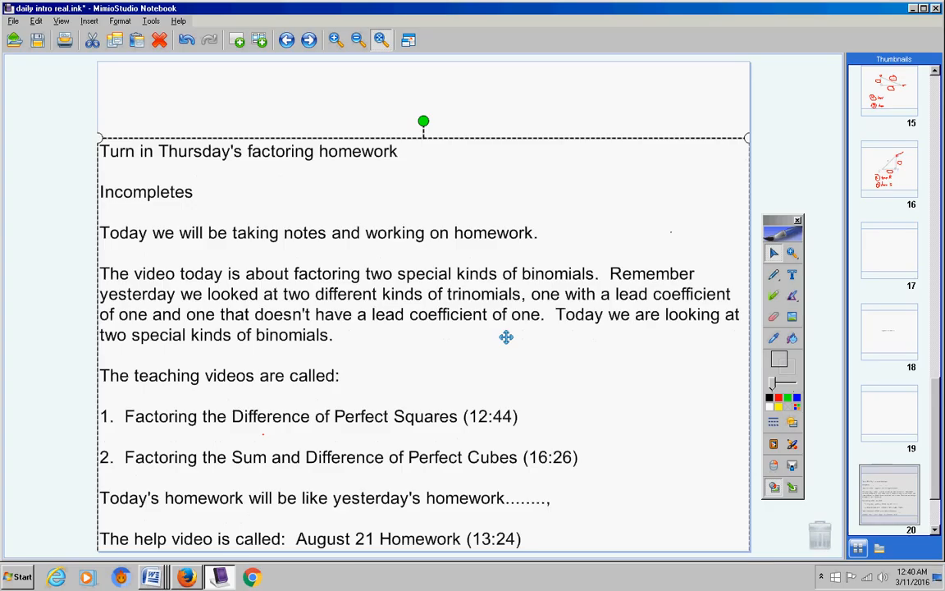
left_click_drag(423, 122, 423, 100)
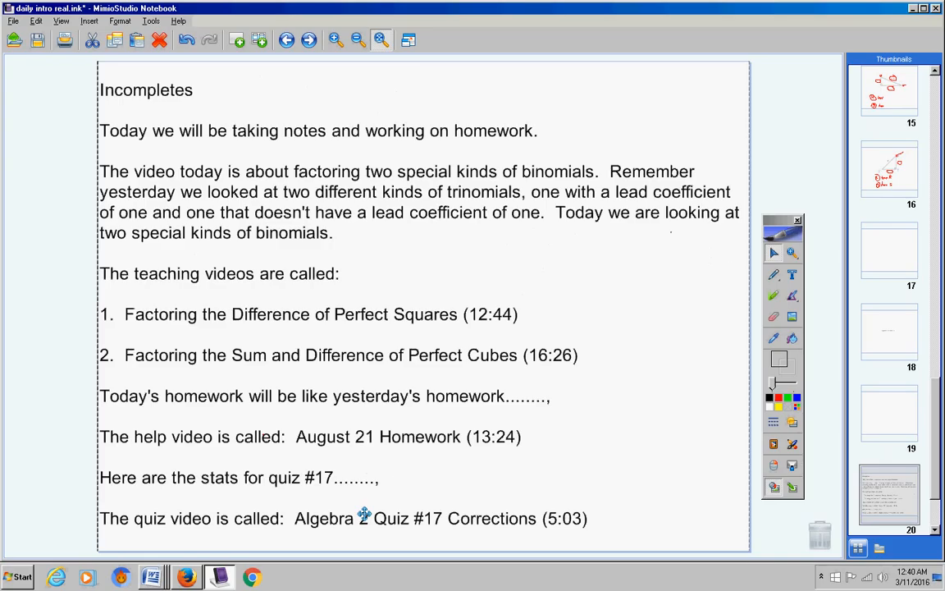
mouse_move(528, 489)
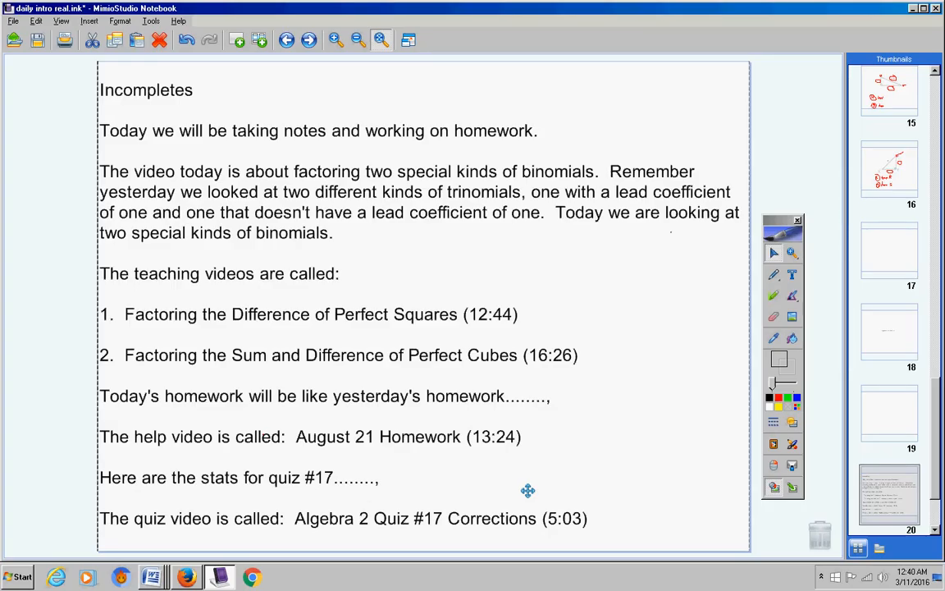
mouse_move(364, 479)
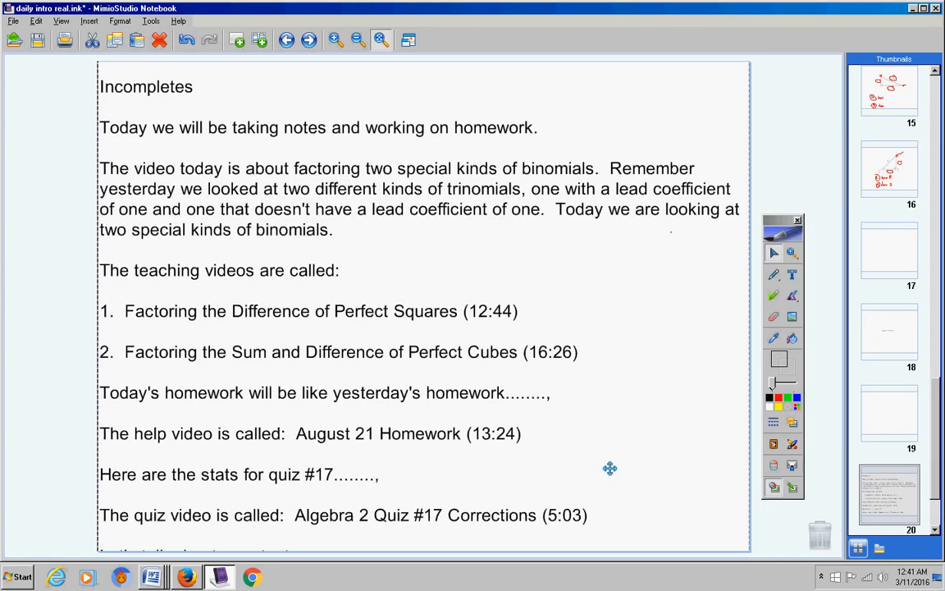
Scroll to expose the closing lines about tests, the end-of-class reminder and the weekend farewell.
scroll("down", 3)
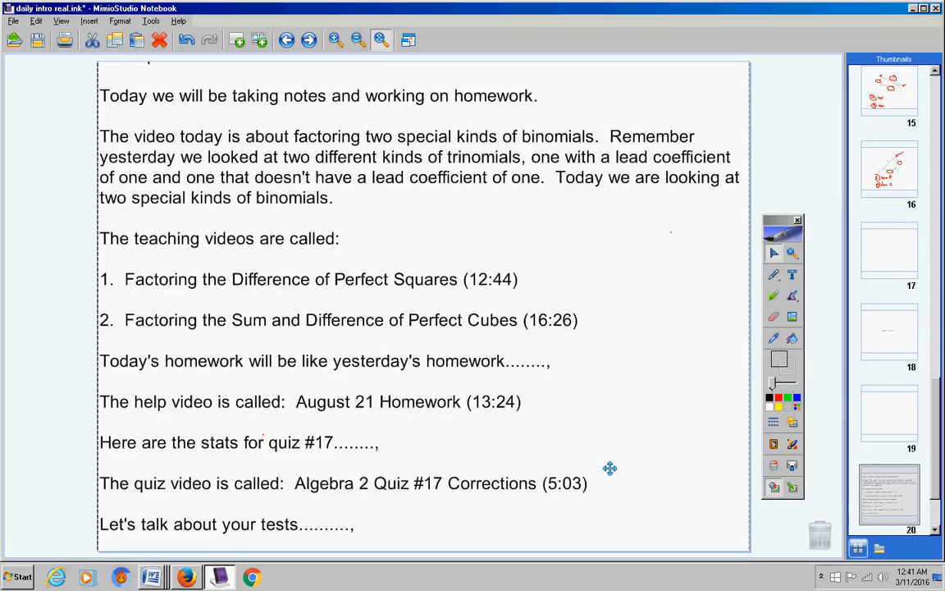
scroll("up", 3)
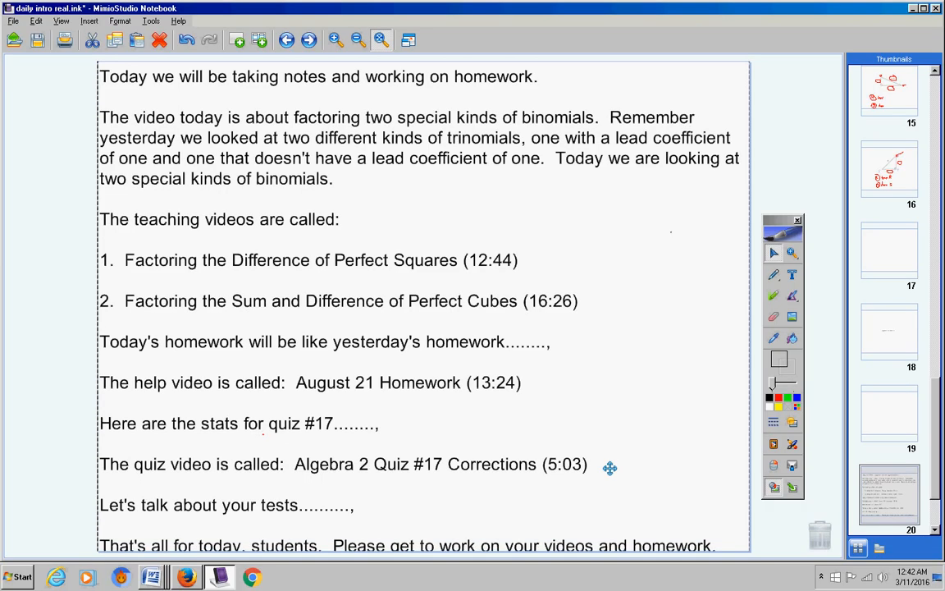
scroll("down", 3)
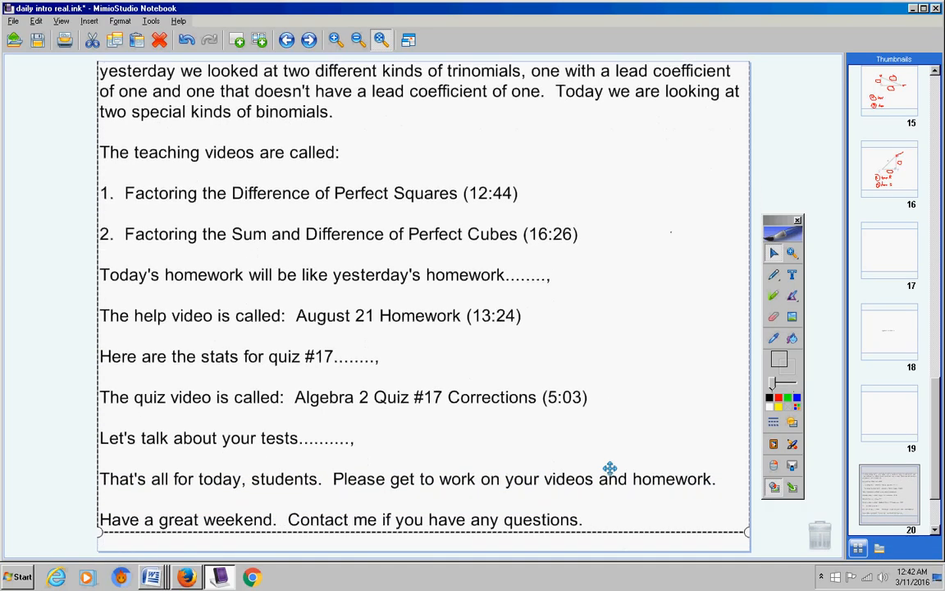